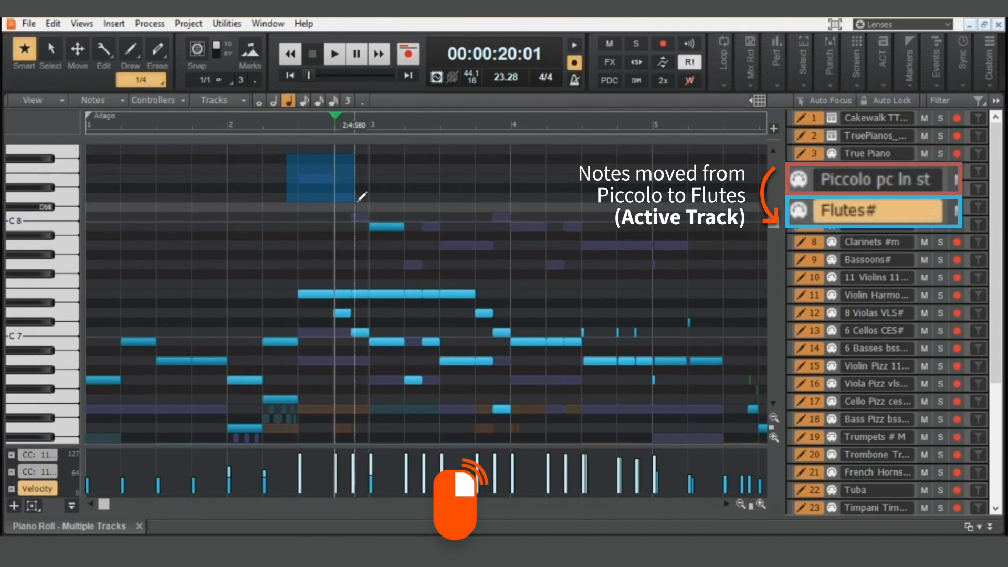
Drag the selected Piccolo notes onto the active Flutes track in the Piano Roll.
key(alt)
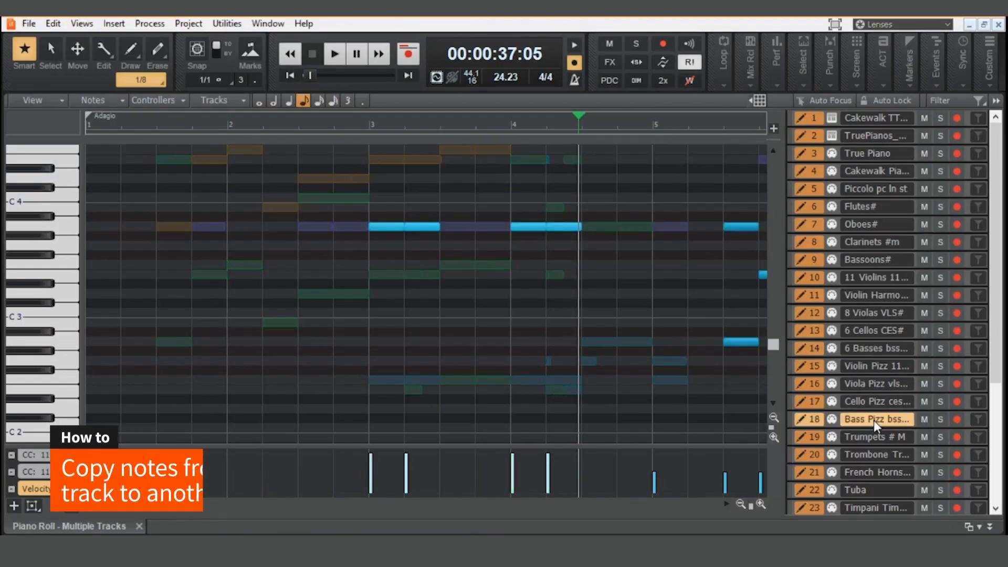
mouse_move(169, 334)
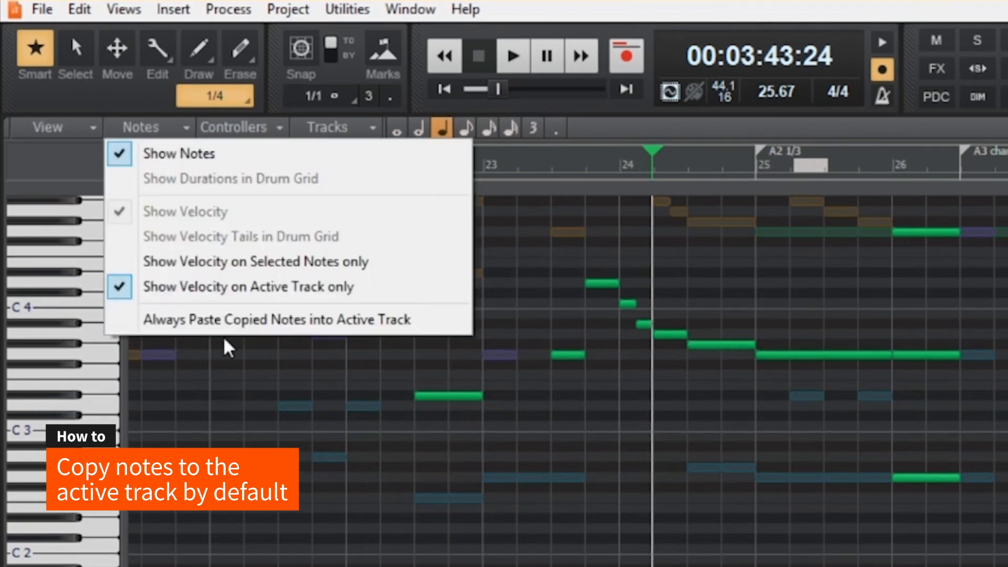
mouse_move(229, 319)
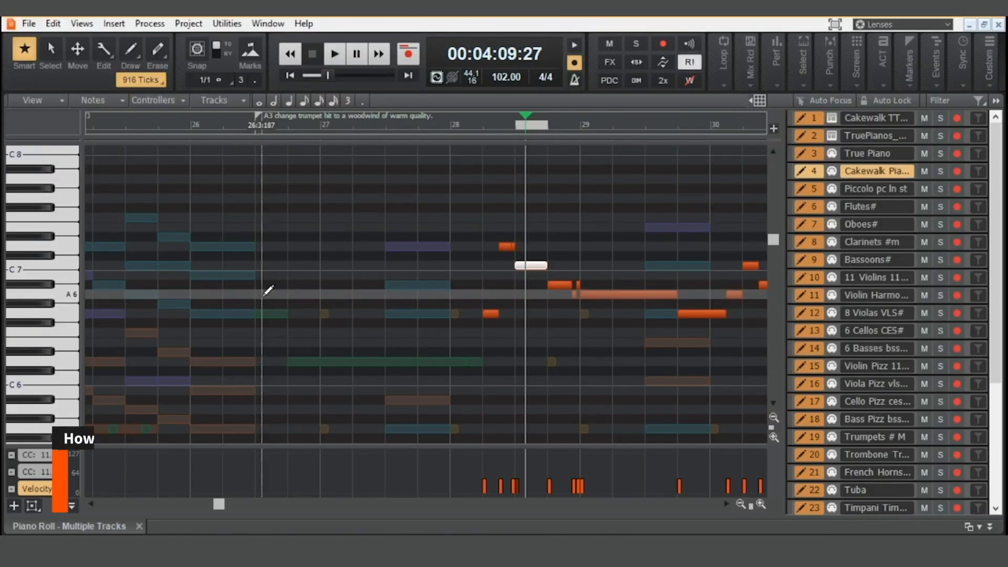
mouse_move(264, 290)
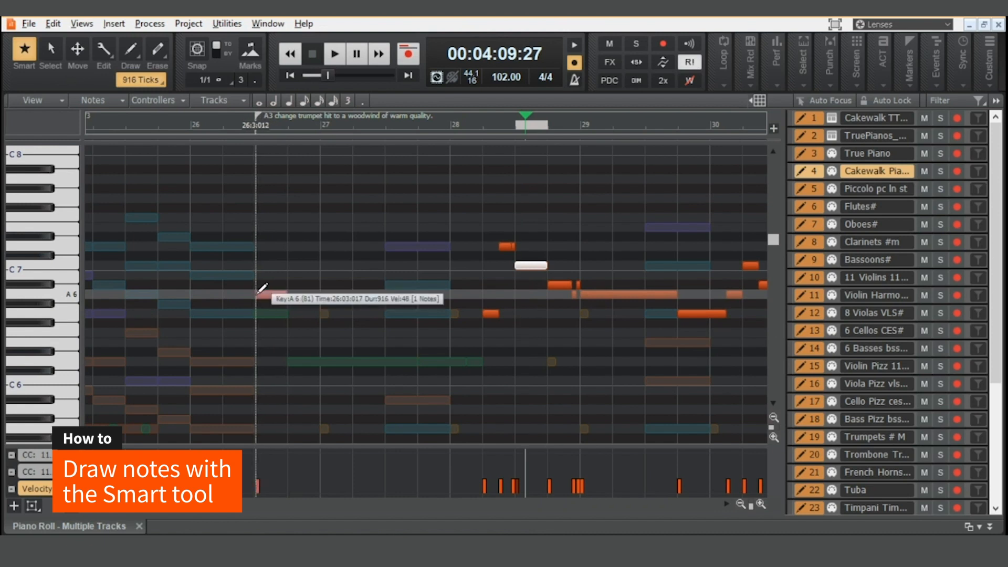